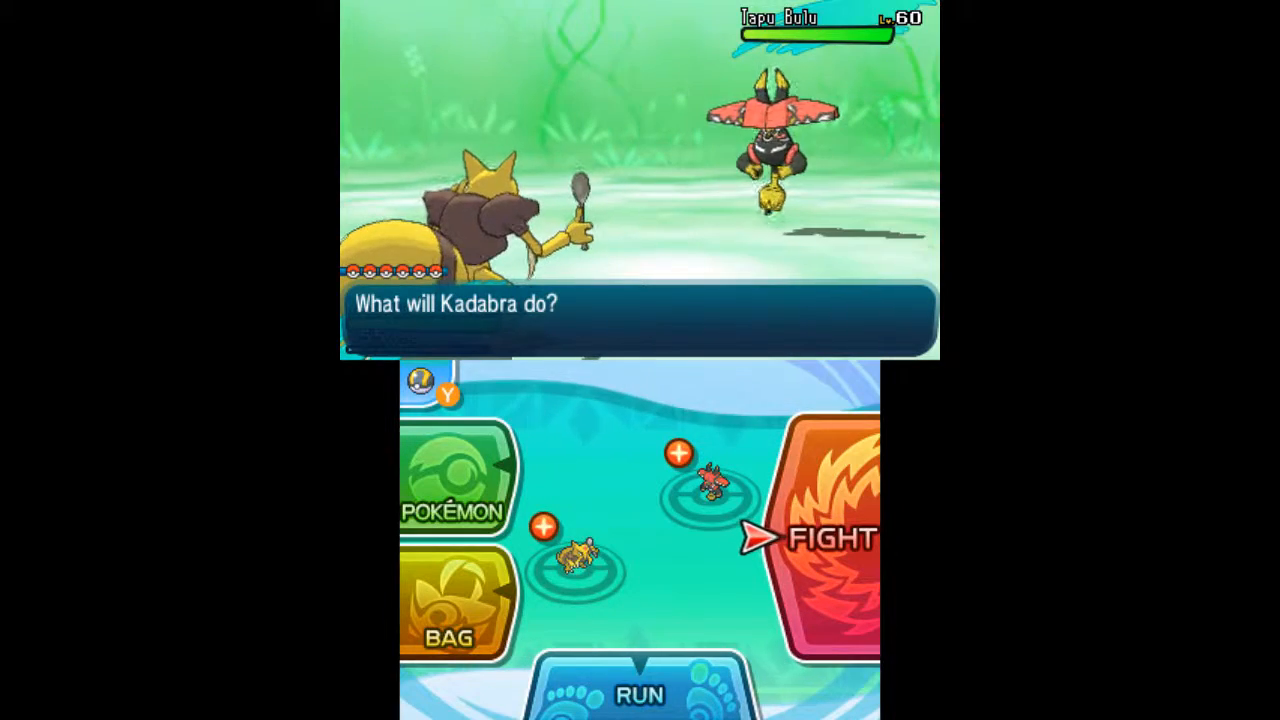
Step: Begin Kadabra's turn by choosing FIGHT against the level-60 Tapu Bulu
{"action": "left_click", "coordinate": [449, 610]}
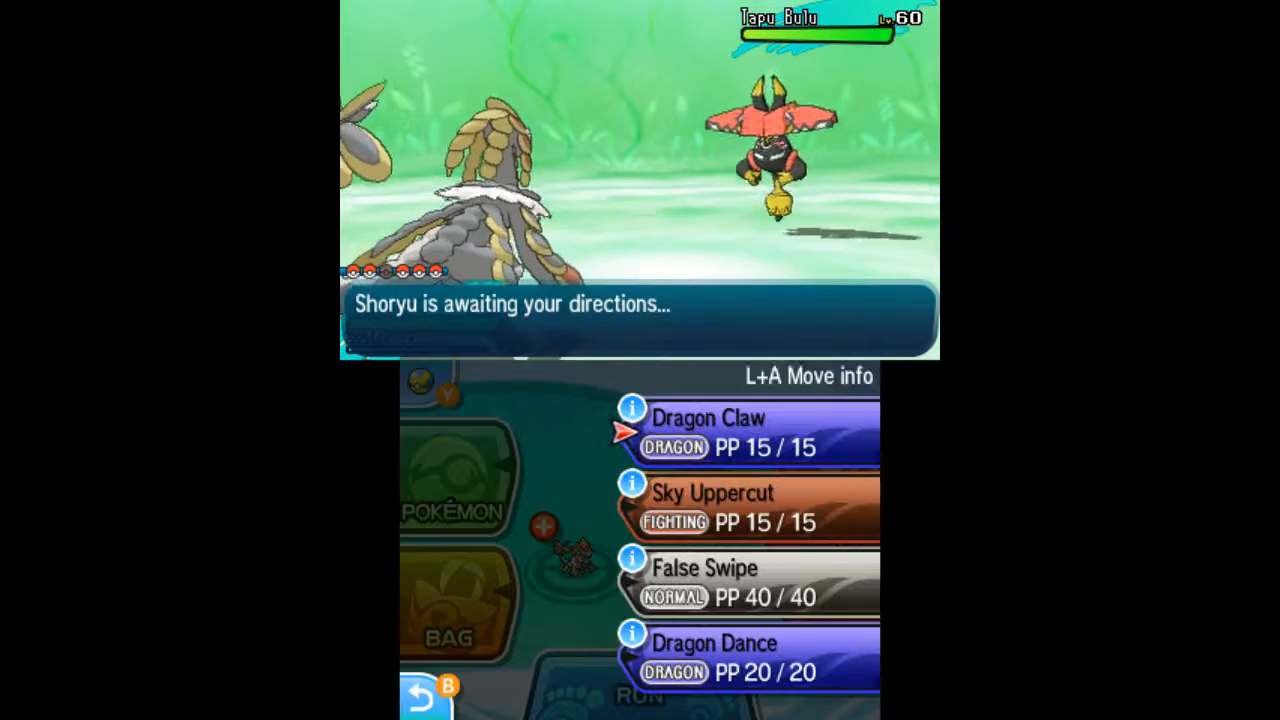
Step: Launch Shoryu's chosen move at Tapu Bulu and advance through the turn's messages
{"action": "left_click", "coordinate": [745, 434]}
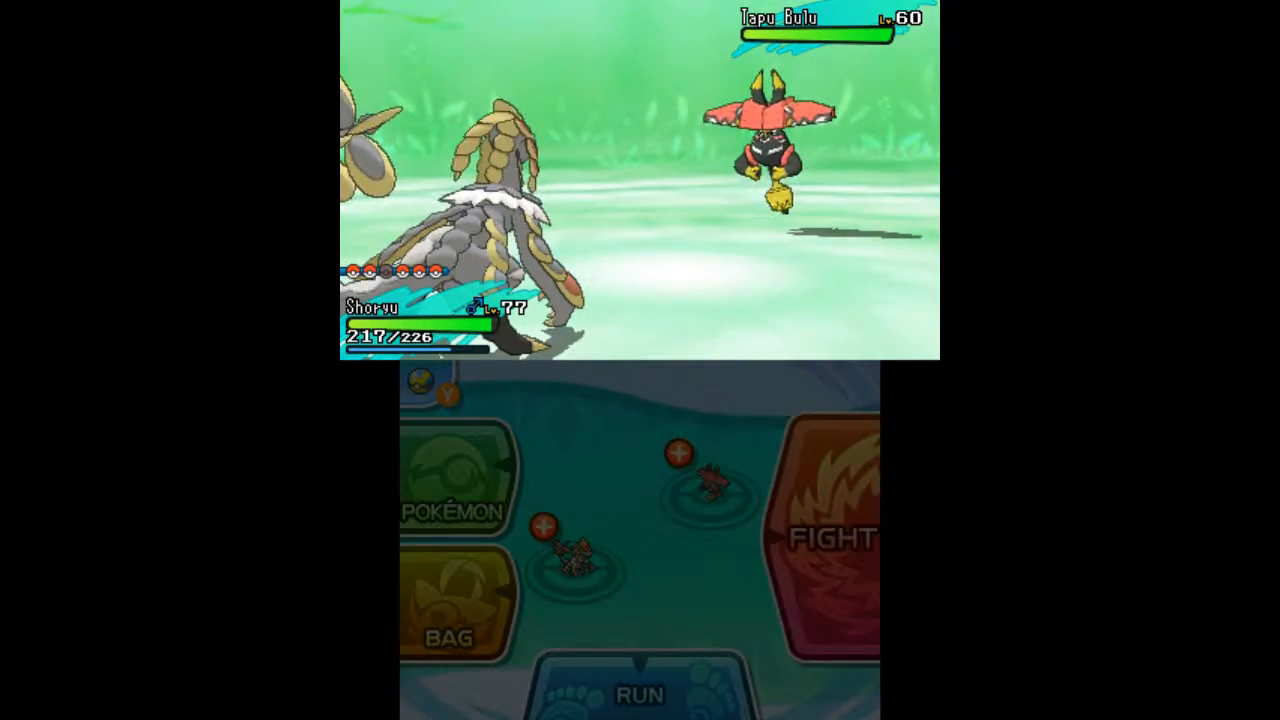
{"action": "left_click", "coordinate": [835, 540]}
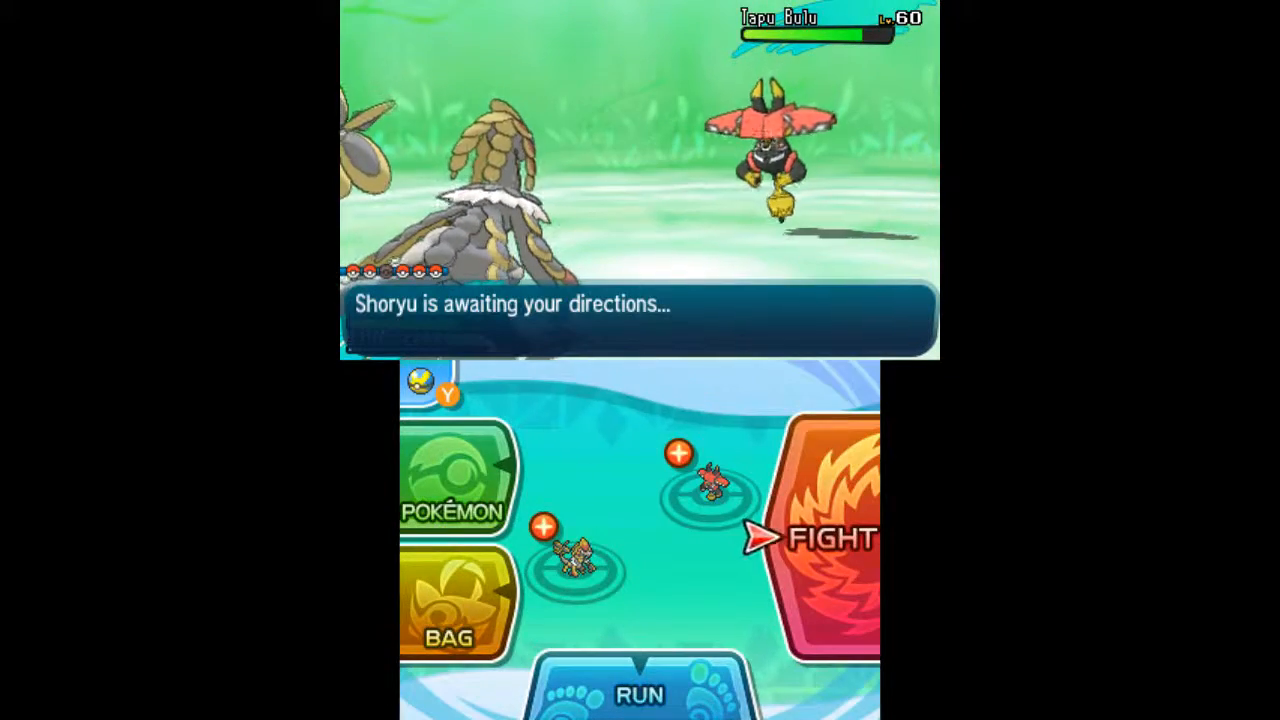
Step: Send Shoryu into another turn as the grassy terrain fades to the stone arena
{"action": "left_click", "coordinate": [815, 540]}
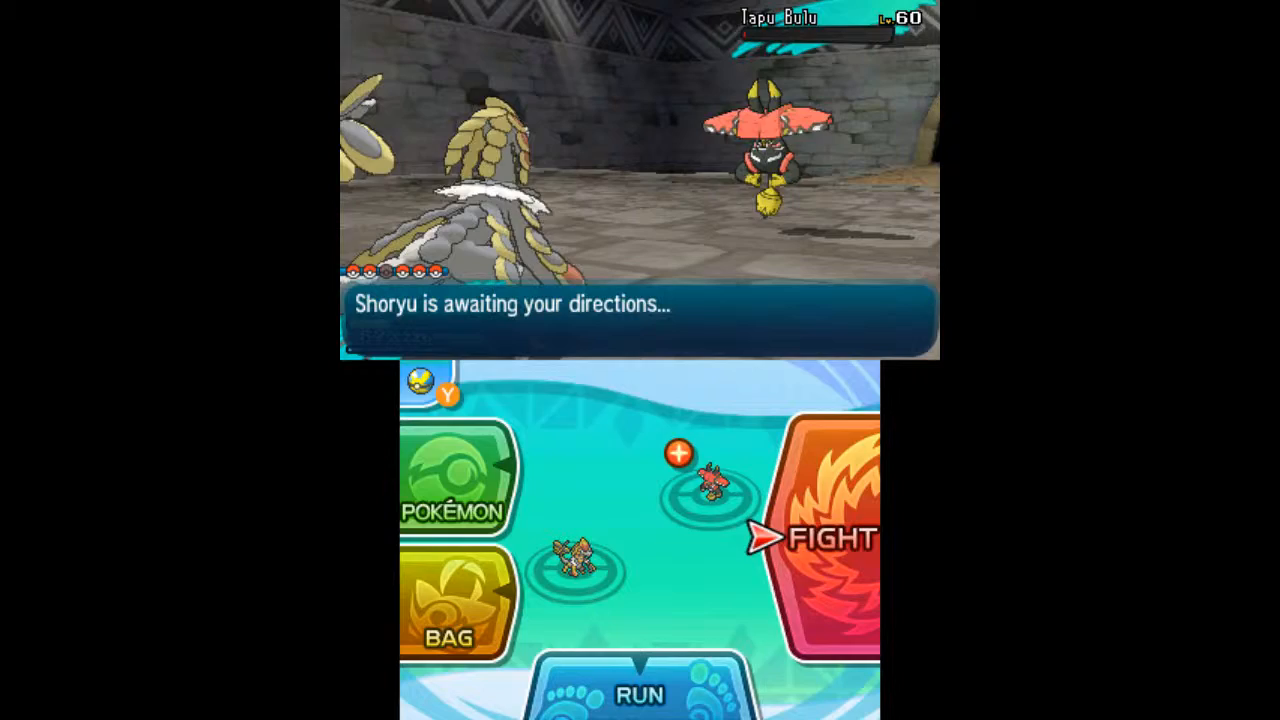
Step: Choose FIGHT for Shoryu and commit its attack to start the next turn
{"action": "left_click", "coordinate": [452, 610]}
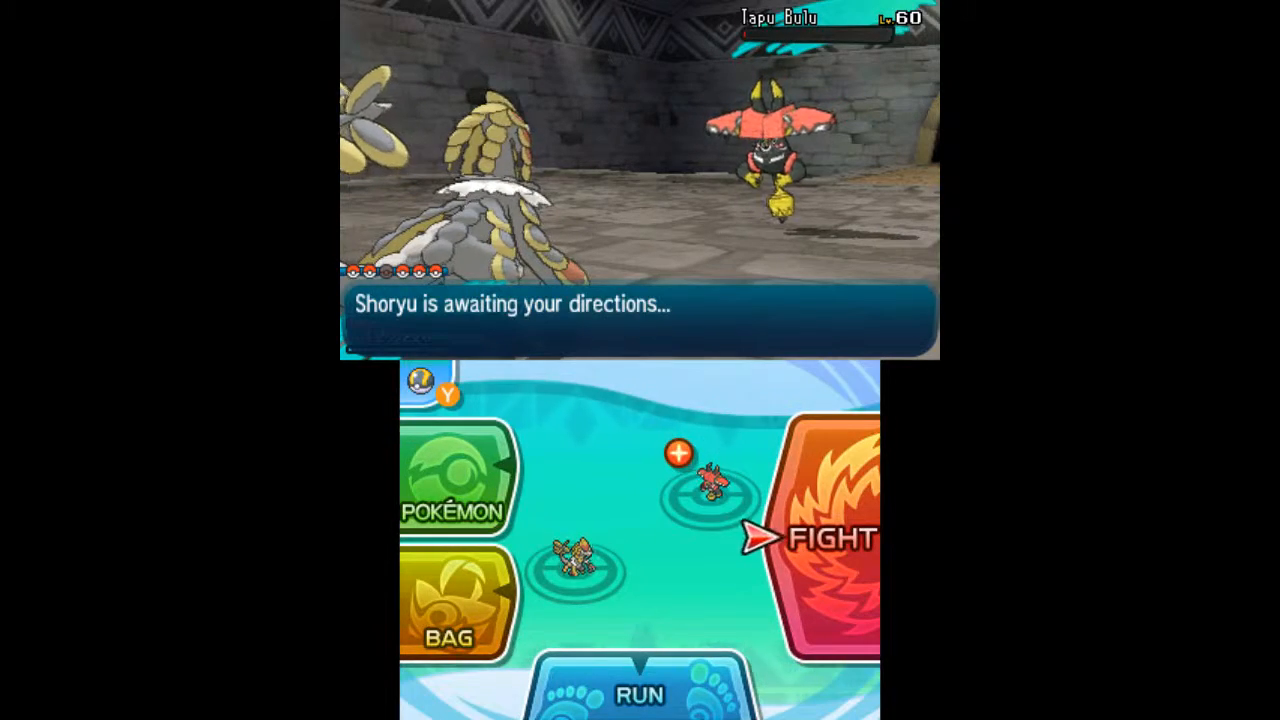
{"action": "left_click", "coordinate": [810, 538]}
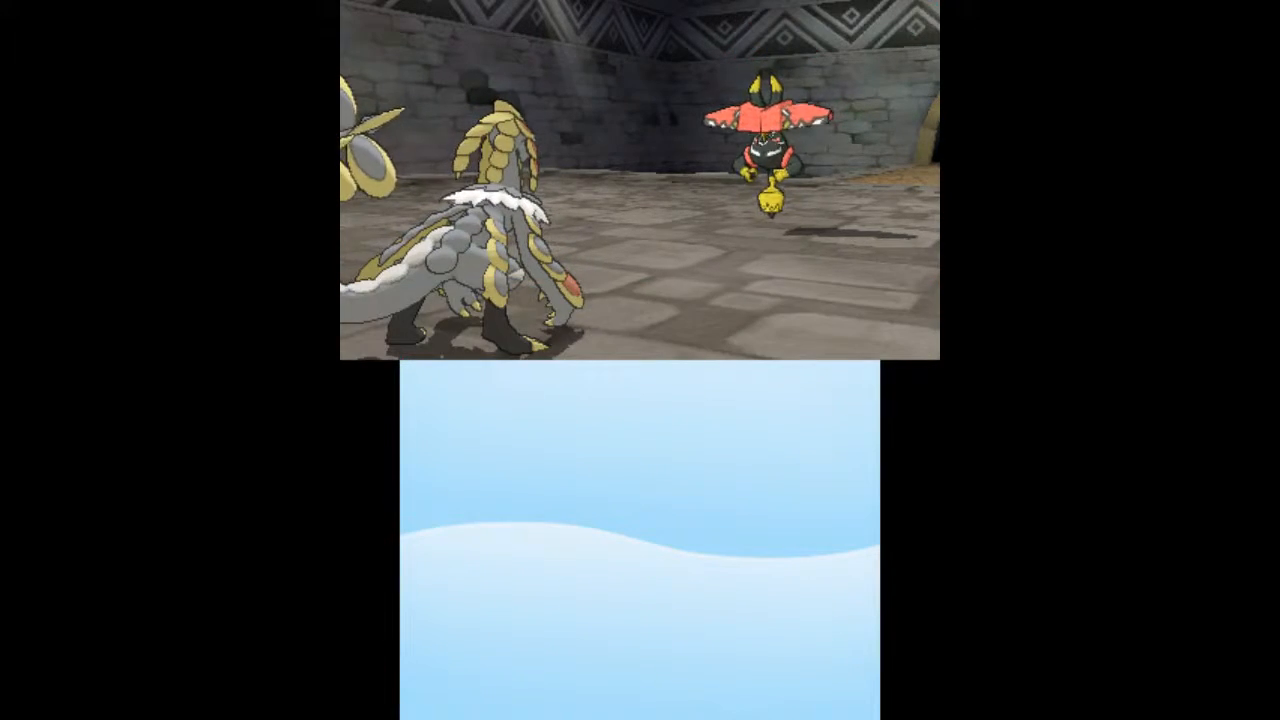